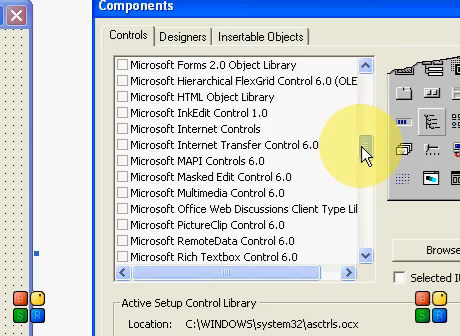
- Add the Microsoft ADO Data Control 6.0 and DataGrid Control 6.0 (OLEDB) components
{"action": "scroll", "scroll_direction": "down", "scroll_amount": 3}
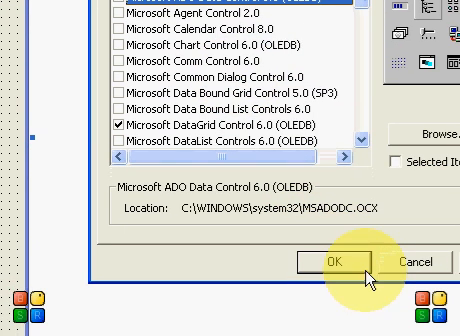
{"action": "left_click", "coordinate": [333, 261]}
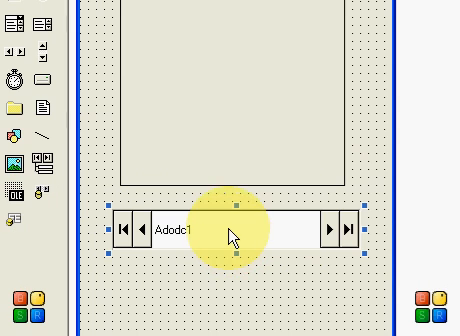
- Open ADODC Properties for Adodc1 from its context menu
{"action": "right_click", "coordinate": [235, 232]}
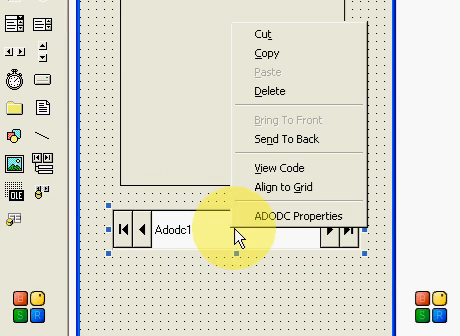
{"action": "left_click", "coordinate": [299, 217]}
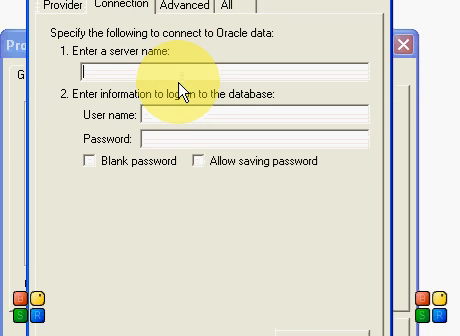
- Connect Adodc1 to Oracle server comp1 with user sco, retesting until the connection succeeds
{"action": "type", "text": "comp1"}
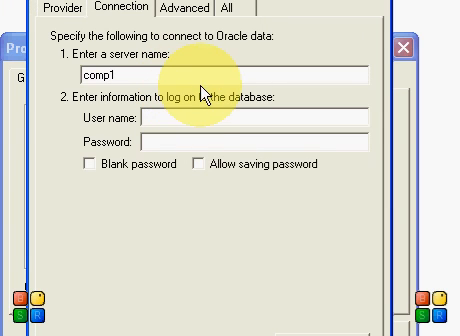
{"action": "type", "text": "scott"}
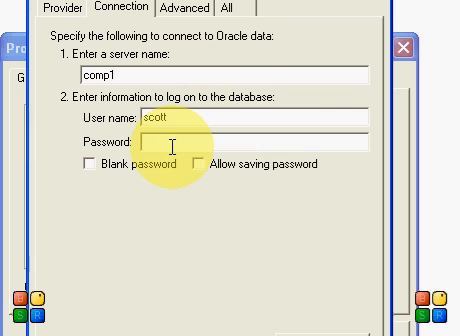
{"action": "type", "text": "*****"}
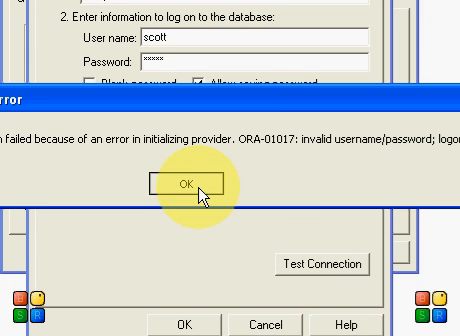
{"action": "left_click", "coordinate": [187, 188]}
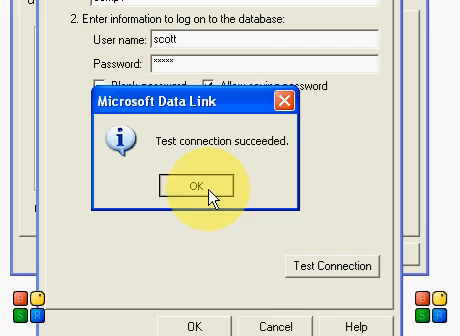
{"action": "left_click", "coordinate": [202, 185]}
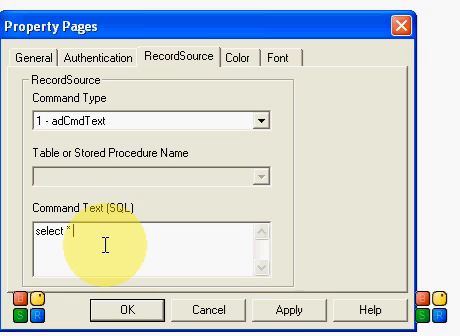
- Set Adodc1's SQL command text to 'select * from poll'
{"action": "type", "text": "from"}
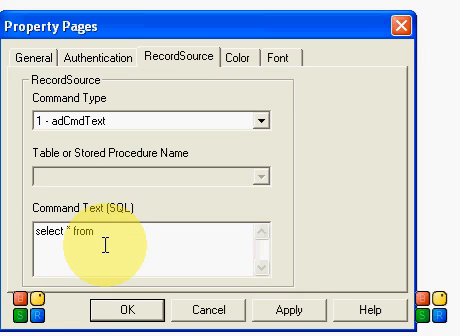
{"action": "type", "text": "poll"}
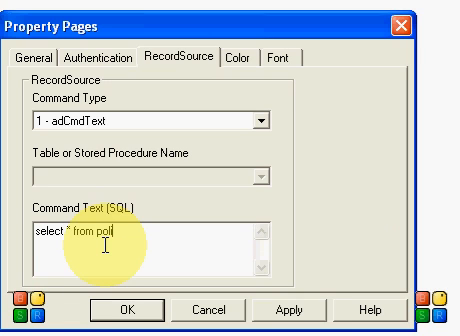
{"action": "type", "text": "ce"}
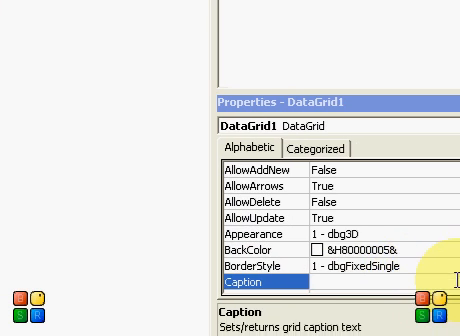
- Switch DataGrid1's Properties window to Categorized and scroll to the Data section
{"action": "scroll", "scroll_direction": "down", "scroll_amount": 3}
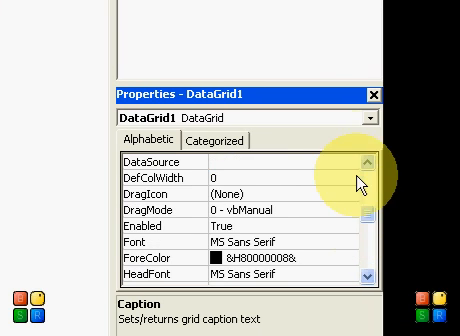
{"action": "left_click", "coordinate": [200, 137]}
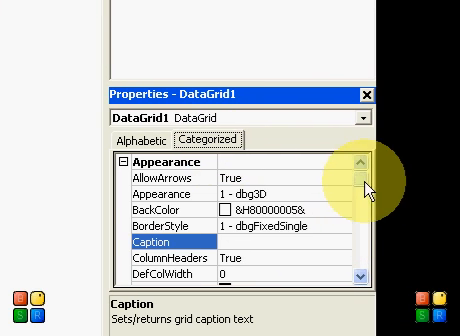
{"action": "scroll", "scroll_direction": "down", "scroll_amount": 3}
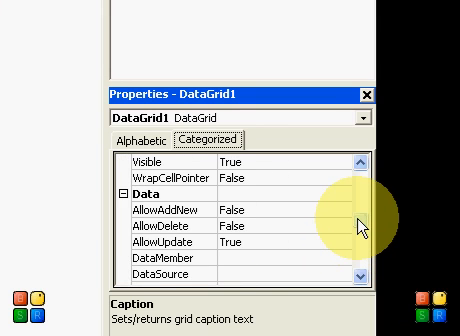
{"action": "scroll", "scroll_direction": "down", "scroll_amount": 3}
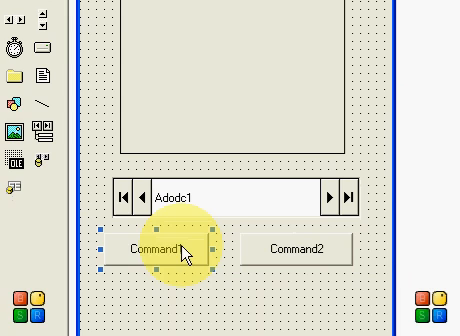
- Caption Command1 'table 1' and begin captioning Command2 'table'
{"action": "type", "text": "tab"}
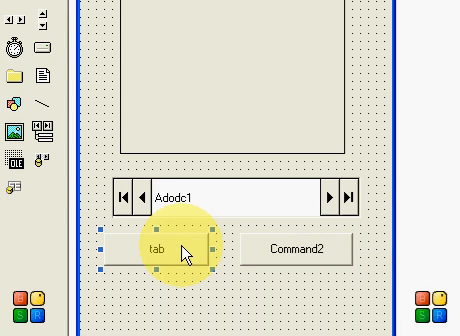
{"action": "type", "text": "able 1"}
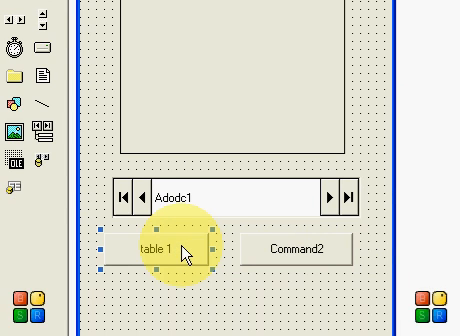
{"action": "left_click", "coordinate": [293, 250]}
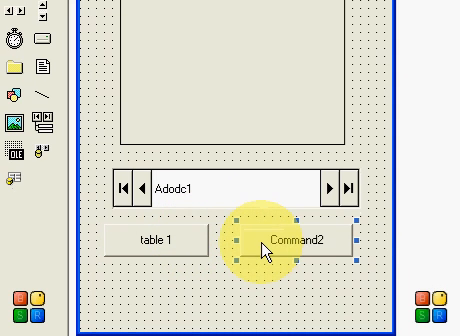
{"action": "type", "text": "table"}
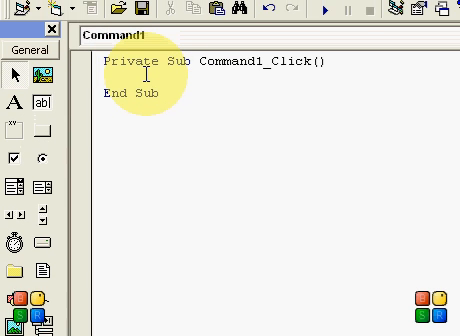
- Code Command1_Click to set Adodc1.RecordSource to "select * from police"
{"action": "type", "text": "adodc1"}
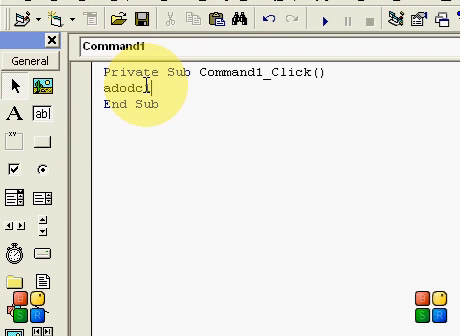
{"action": "type", "text": ".re"}
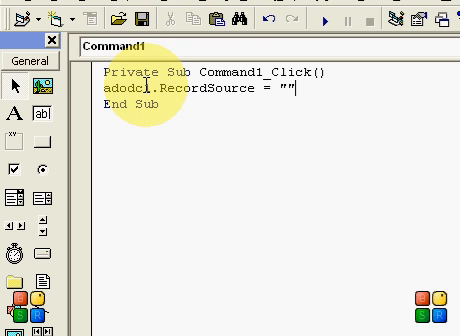
{"action": "type", "text": "select"}
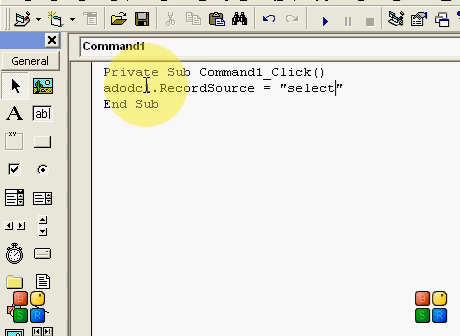
{"action": "type", "text": "*"}
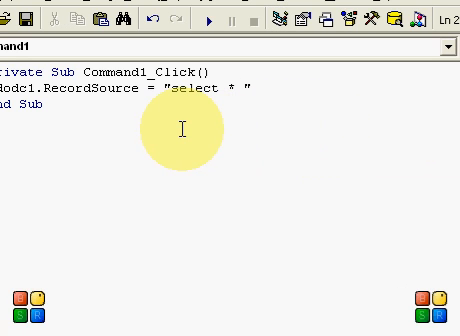
{"action": "type", "text": "from"}
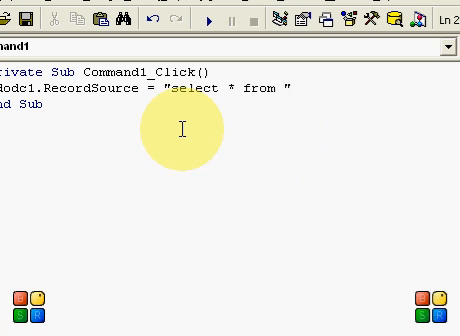
{"action": "type", "text": "police"}
{"action": "type", "text": "adodc"}
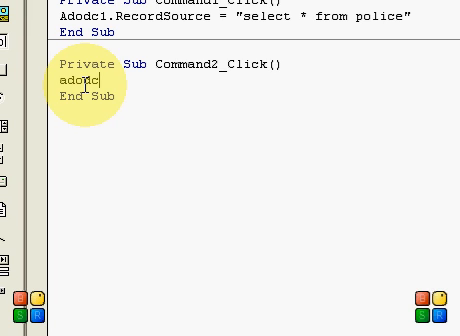
- Code Command2_Click to set Adodc1.RecordSource to "select * from payee_info"
{"action": "type", "text": "1.e"}
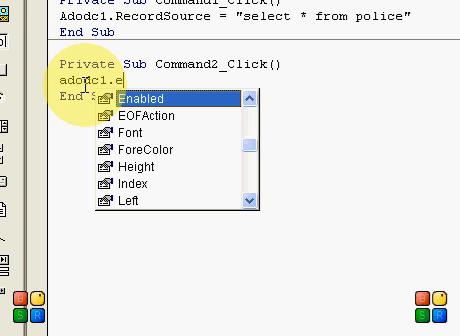
{"action": "type", "text": "rdSource ="}
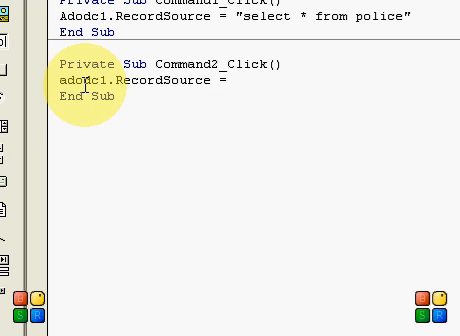
{"action": "type", "text": "\"select"}
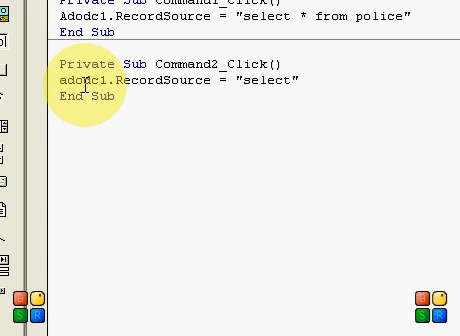
{"action": "type", "text": "* from"}
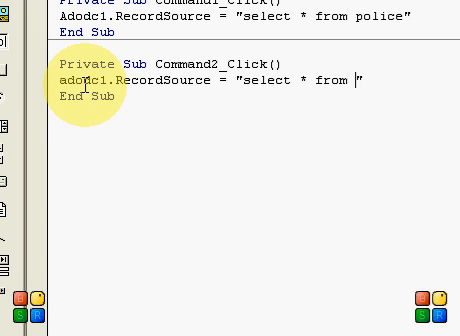
{"action": "type", "text": "payee"}
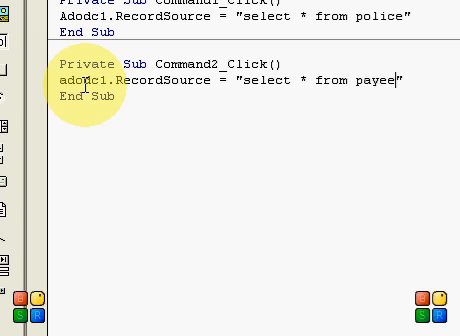
{"action": "type", "text": "_info"}
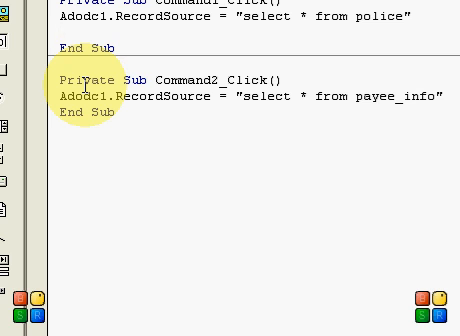
- Add Adodc1.Refresh to Command1_Click and start the same line in Command2_Click
{"action": "type", "text": "adodc"}
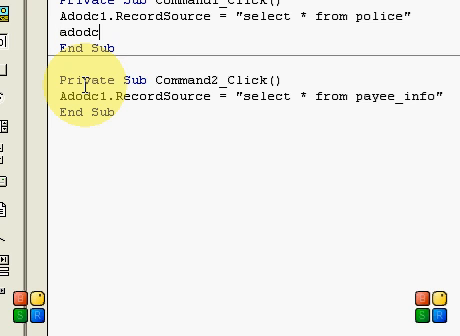
{"action": "type", "text": "."}
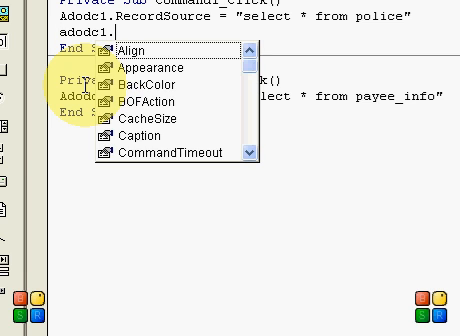
{"action": "type", "text": "resh"}
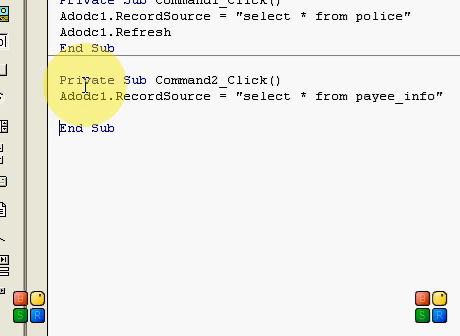
{"action": "type", "text": "adodc"}
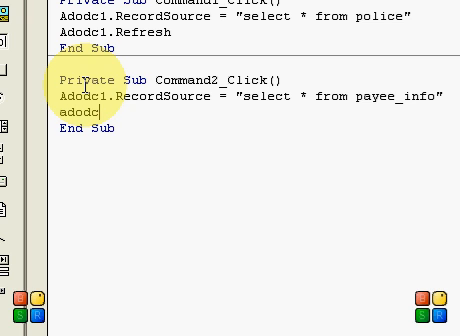
{"action": "type", "text": ".re"}
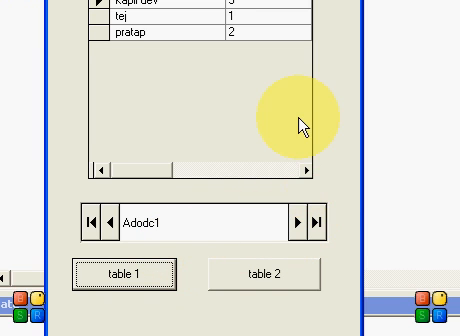
- Advance the running form's grid to the next record with the ADODC Next button
{"action": "left_click", "coordinate": [297, 224]}
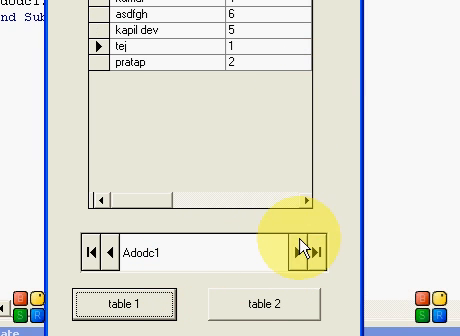